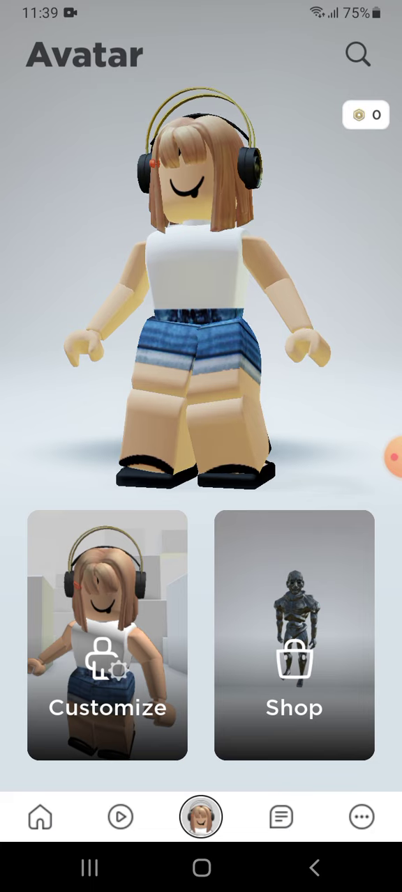
Log out from the More tab and confirm, reaching the welcome screen.
{"action": "left_click", "coordinate": [360, 817]}
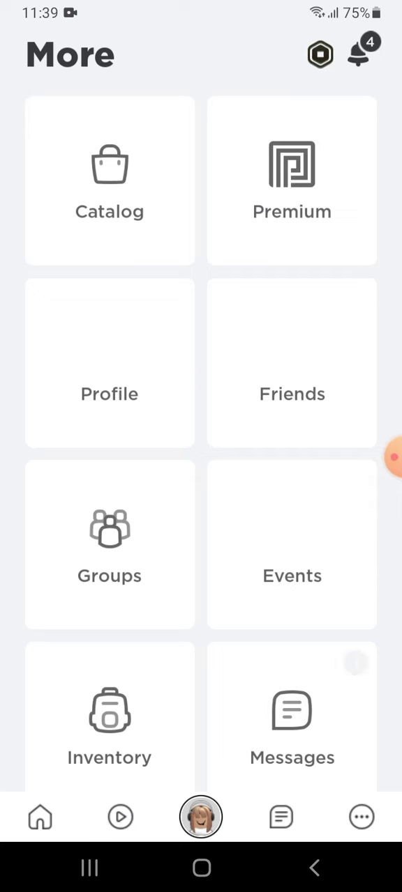
{"action": "scroll", "scroll_direction": "down", "scroll_amount": 3}
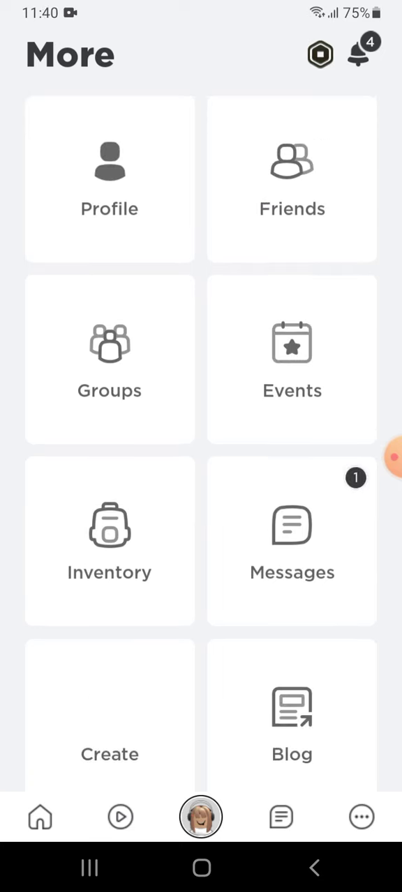
{"action": "scroll", "scroll_direction": "down", "scroll_amount": 3}
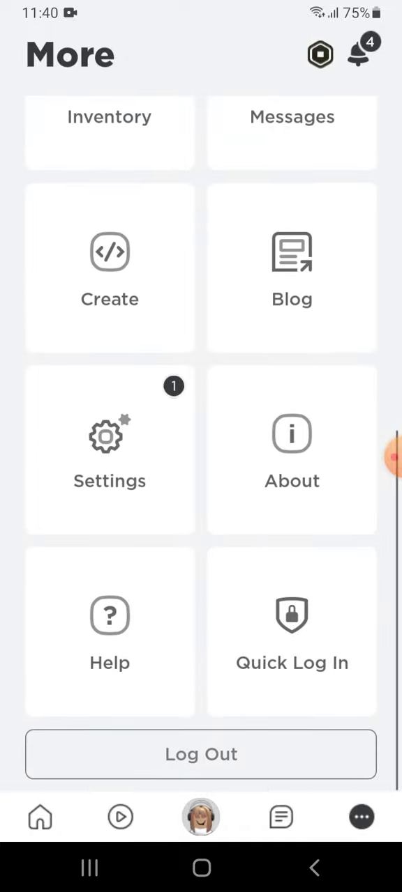
{"action": "left_click", "coordinate": [200, 753]}
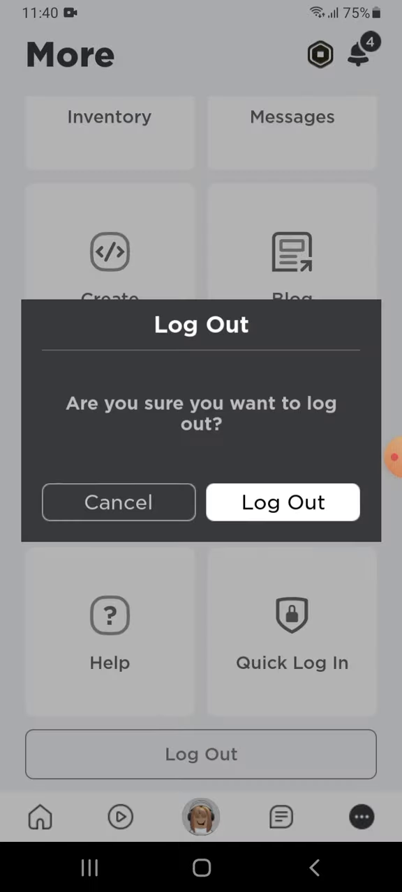
{"action": "left_click", "coordinate": [281, 502]}
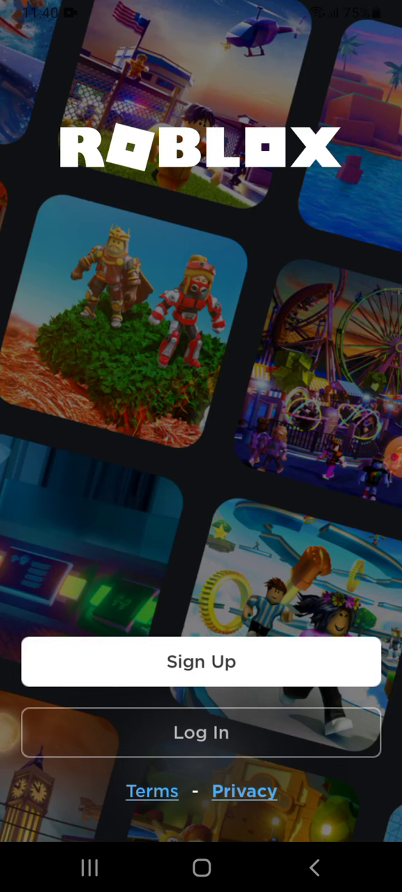
Log in using the saved Google Smart Lock account, landing back on the More menu.
{"action": "left_click", "coordinate": [200, 732]}
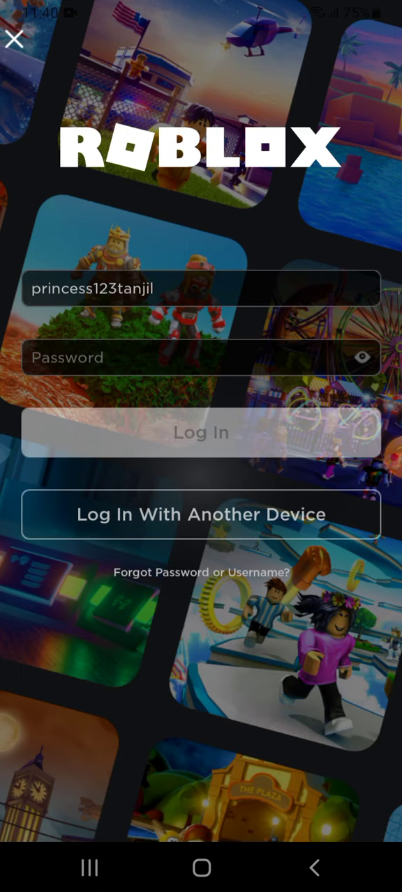
{"action": "left_click", "coordinate": [201, 433]}
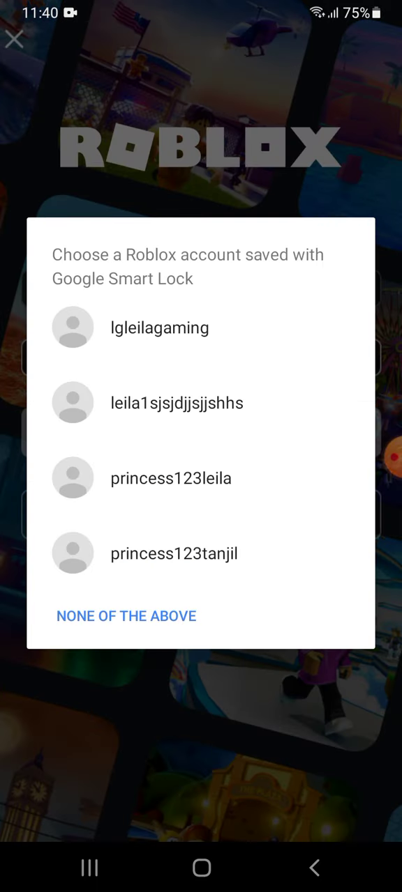
{"action": "left_click", "coordinate": [173, 554]}
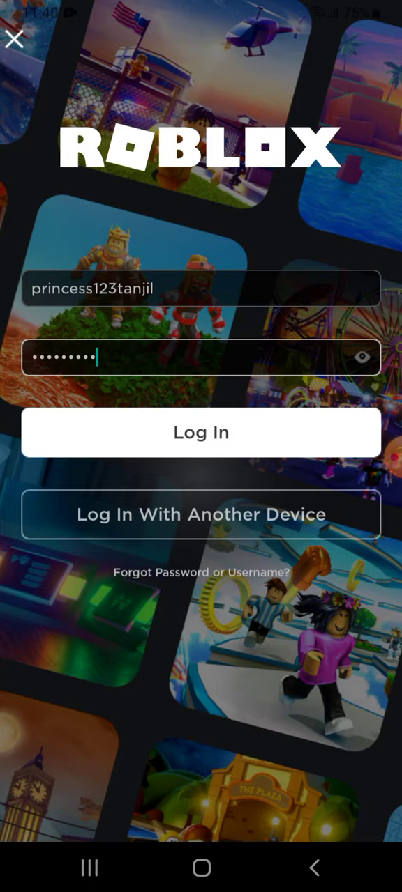
{"action": "left_click", "coordinate": [201, 357]}
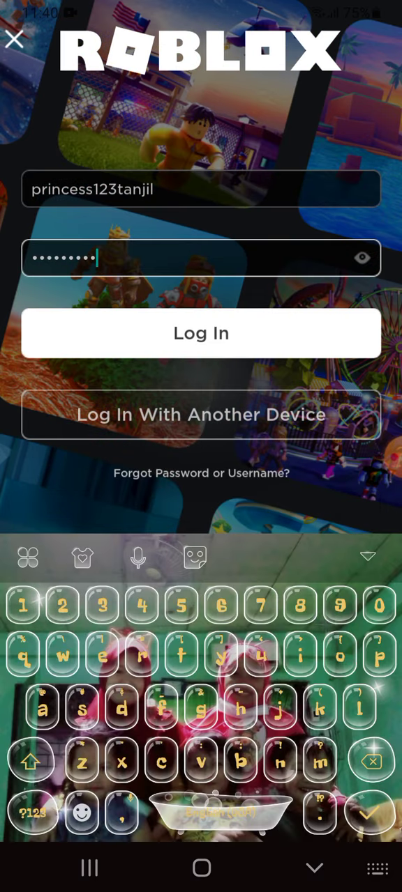
{"action": "left_click", "coordinate": [201, 332]}
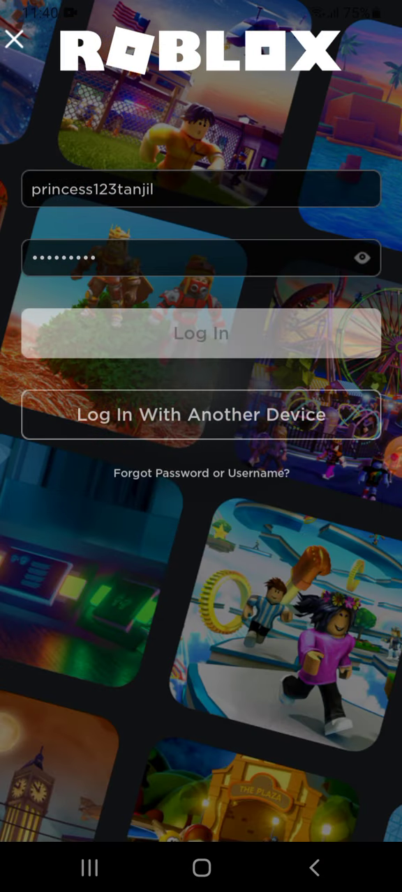
{"action": "left_click", "coordinate": [201, 331]}
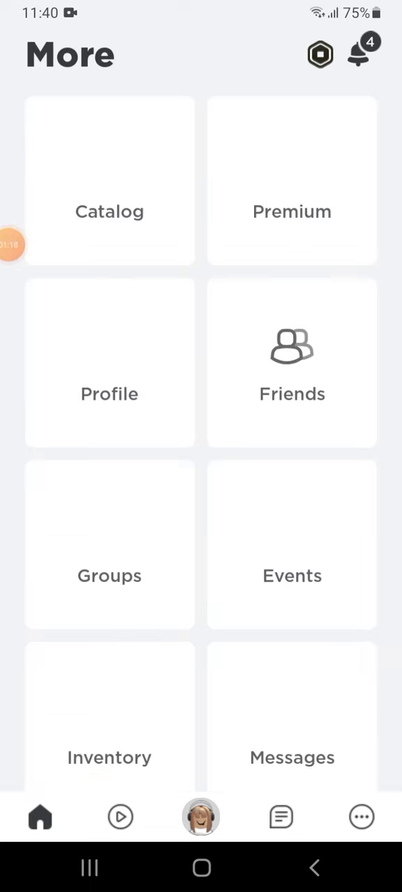
Log out again from the More page and confirm the dialog.
{"action": "scroll", "scroll_direction": "down", "scroll_amount": 3}
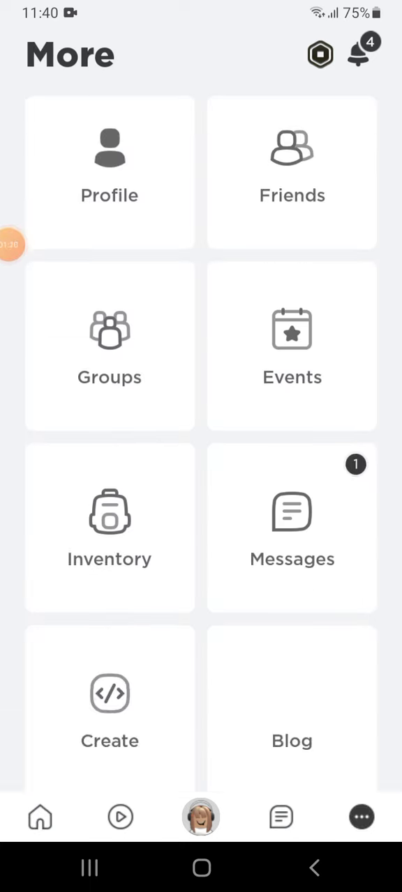
{"action": "scroll", "scroll_direction": "down", "scroll_amount": 3}
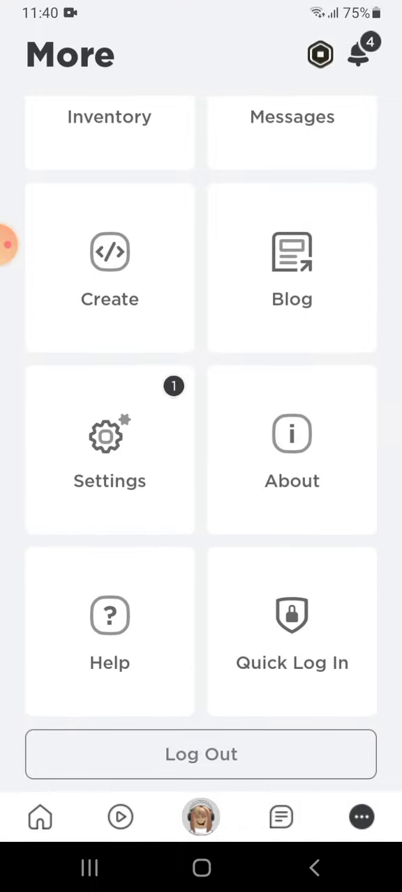
{"action": "left_click", "coordinate": [200, 753]}
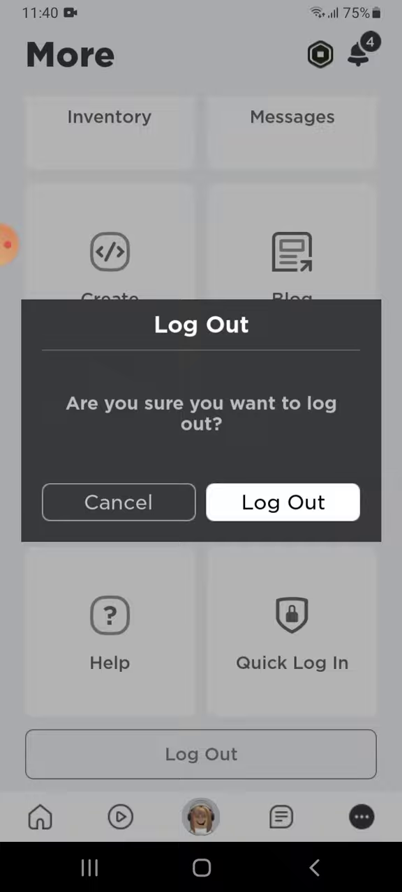
{"action": "left_click", "coordinate": [282, 502]}
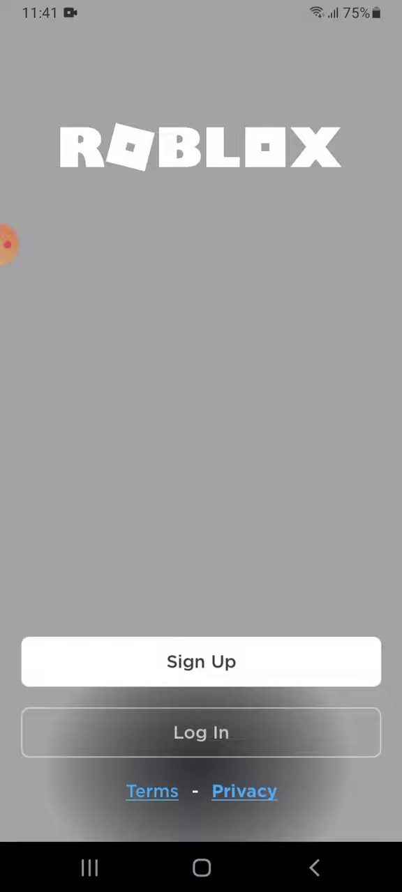
Fill the saved account into the login form, then exit Roblox to the home screen.
{"action": "left_click", "coordinate": [201, 732]}
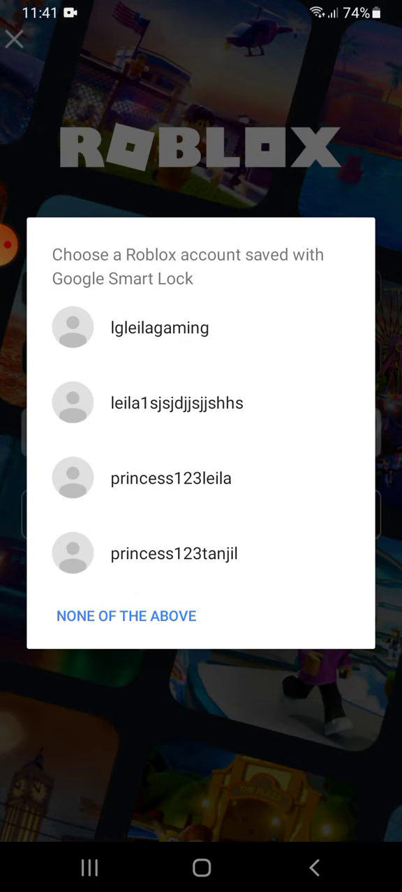
{"action": "left_click", "coordinate": [170, 478]}
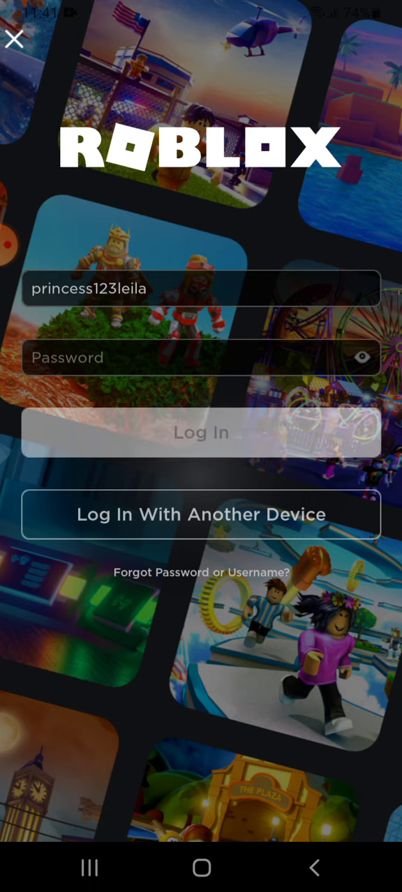
{"action": "left_click", "coordinate": [201, 432]}
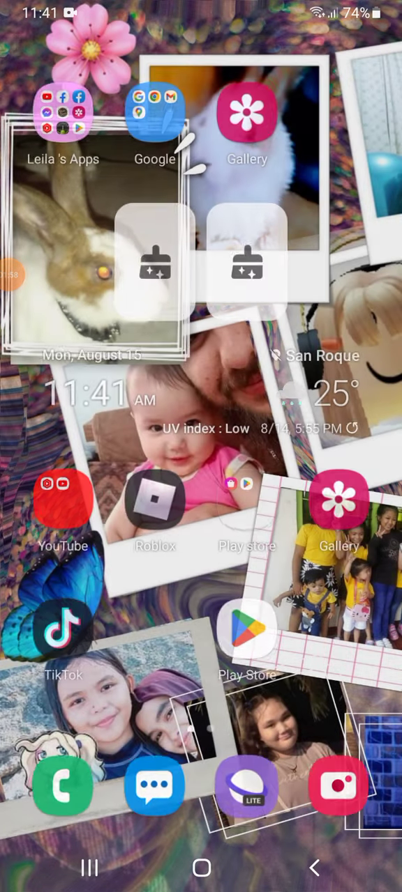
Launch Chrome from the Google folder and load its start page.
{"action": "left_click", "coordinate": [154, 111]}
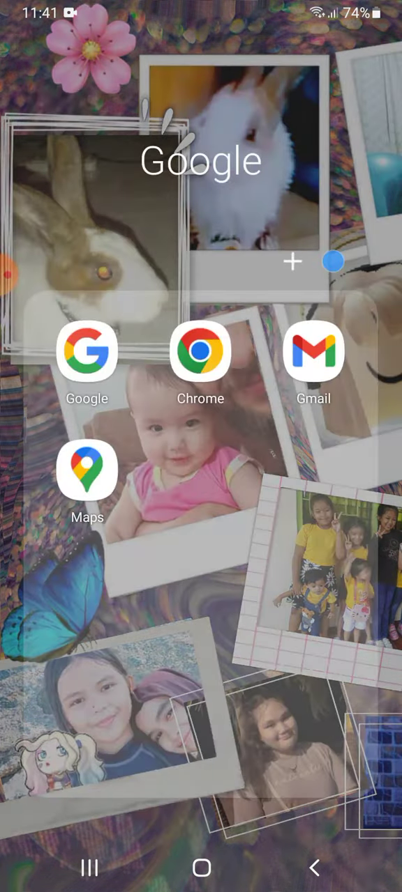
{"action": "left_click", "coordinate": [200, 350]}
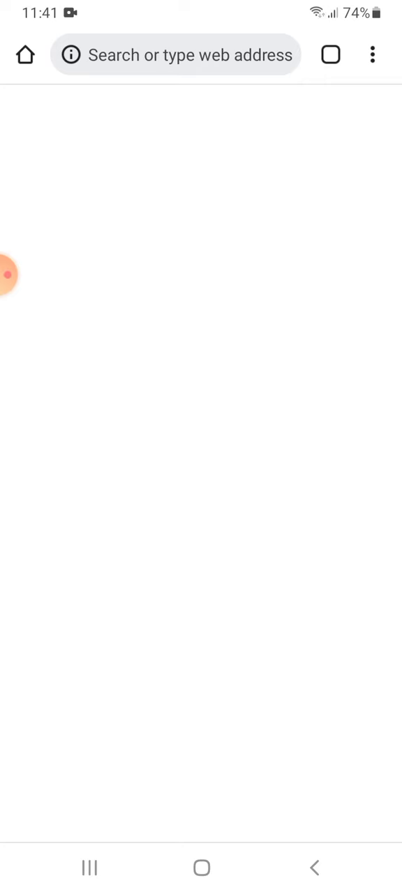
{"action": "left_click", "coordinate": [312, 868]}
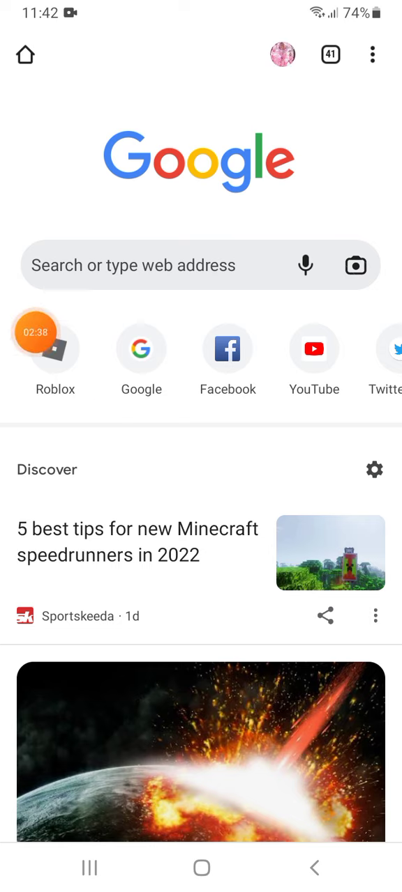
Load the Roblox site from the shortcut, continue in browser and enable Desktop site.
{"action": "left_click", "coordinate": [55, 349]}
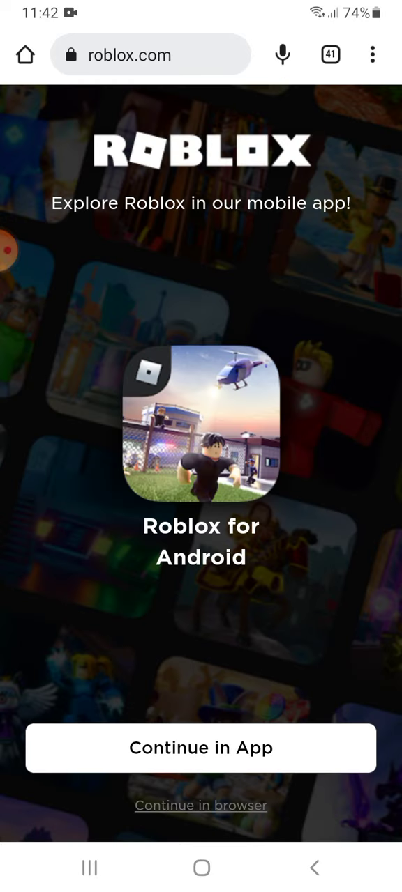
{"action": "left_click", "coordinate": [201, 747]}
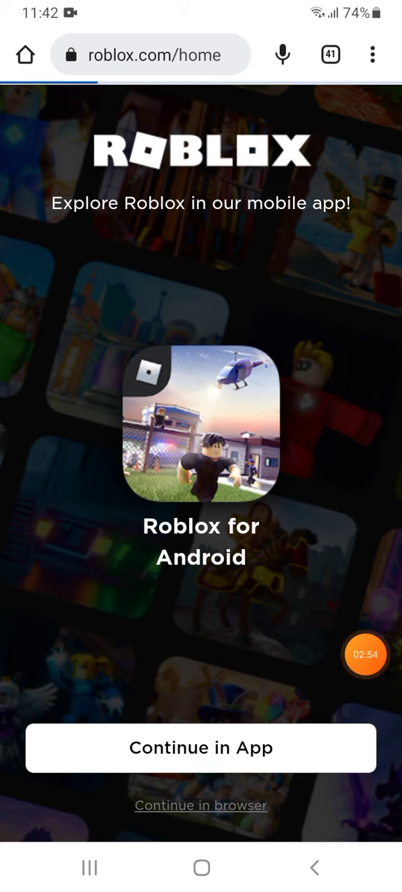
{"action": "left_click", "coordinate": [201, 806]}
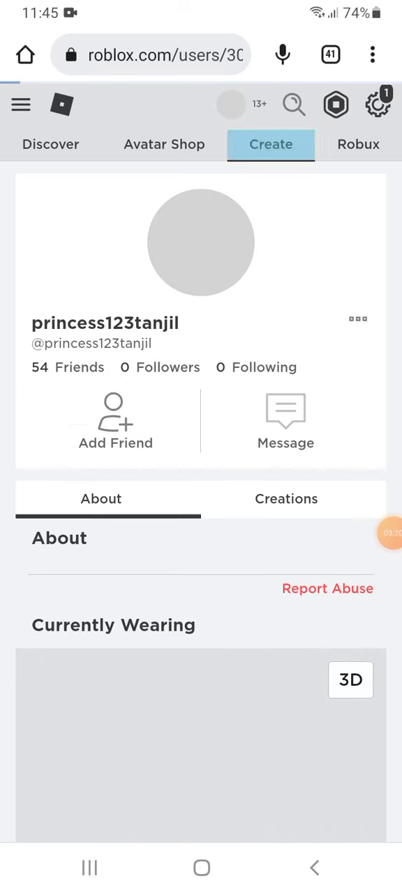
Go to the Create landing page from the top navigation bar.
{"action": "left_click", "coordinate": [271, 145]}
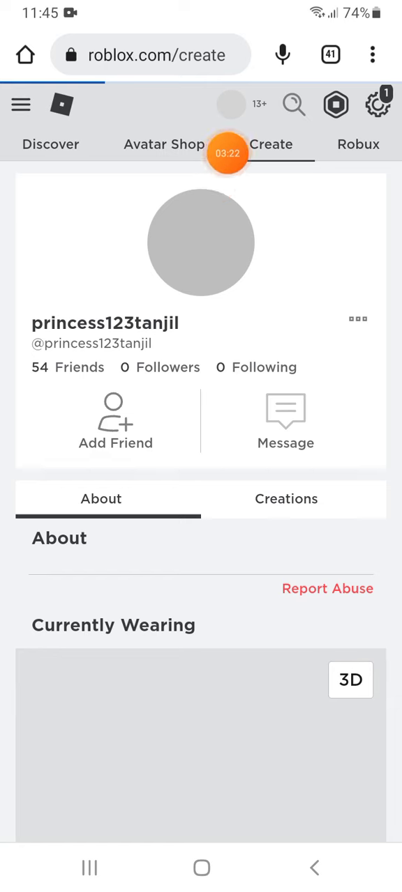
{"action": "left_click", "coordinate": [270, 145]}
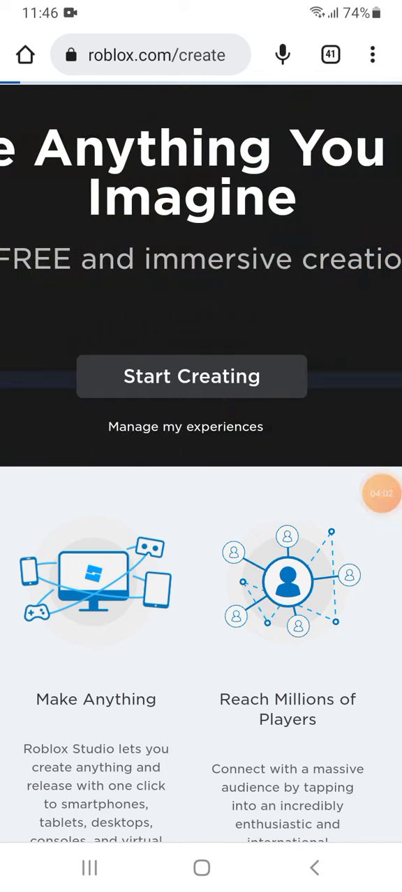
Browse Manage my experiences, then switch to the Discover page of popular experiences.
{"action": "left_click", "coordinate": [191, 377]}
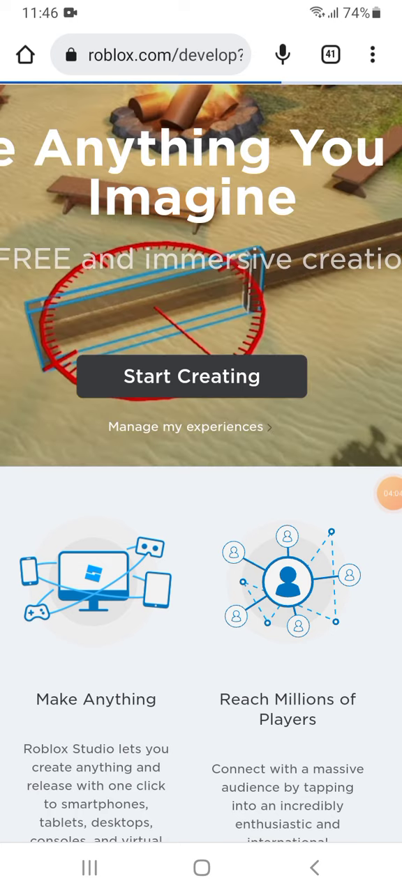
{"action": "left_click", "coordinate": [184, 427]}
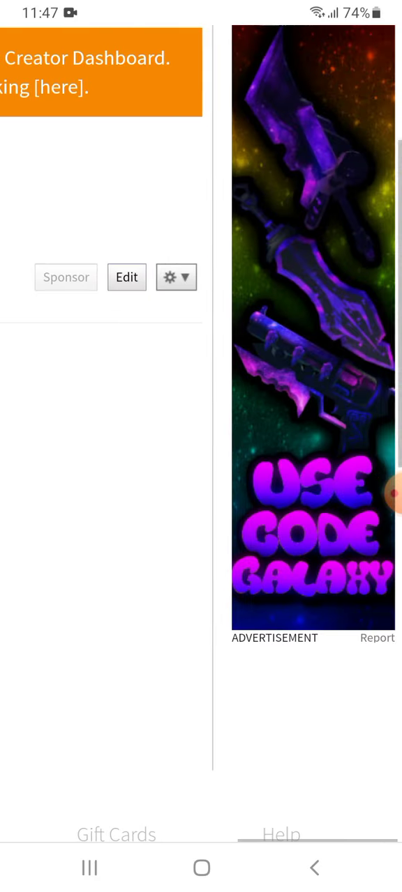
{"action": "scroll", "scroll_direction": "down", "scroll_amount": 3}
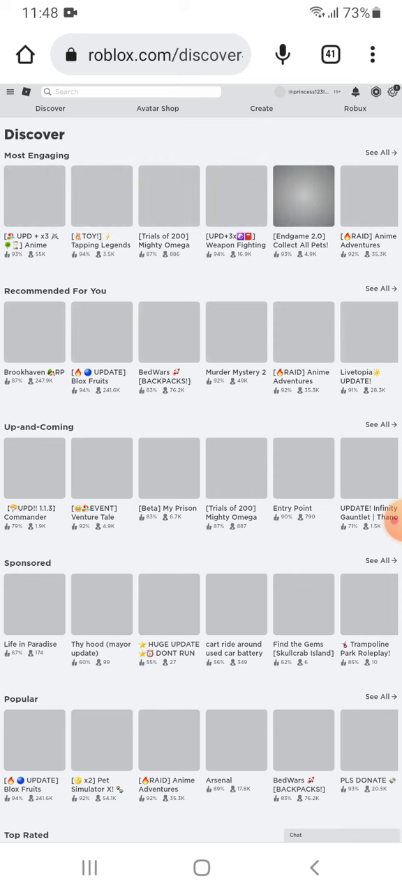
Go to the princess123leila profile and start editing its About description.
{"action": "left_click", "coordinate": [281, 55]}
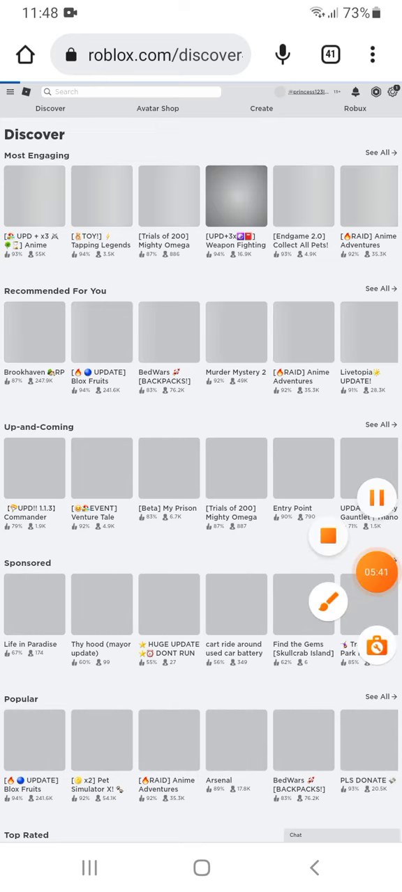
{"action": "left_click", "coordinate": [304, 92]}
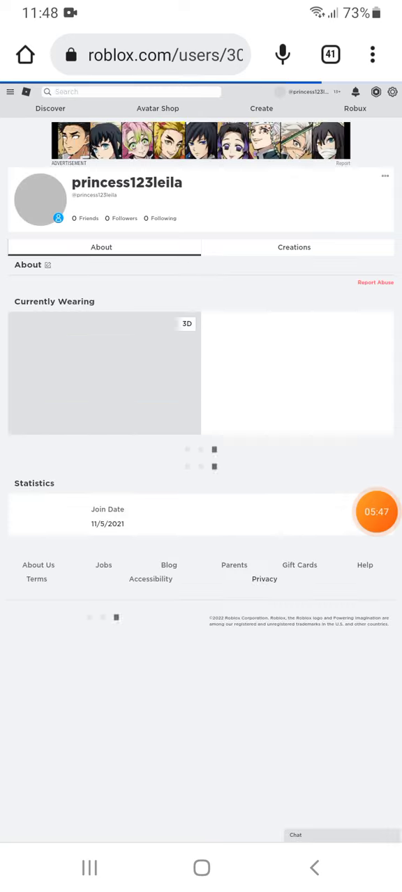
{"action": "left_click", "coordinate": [47, 265]}
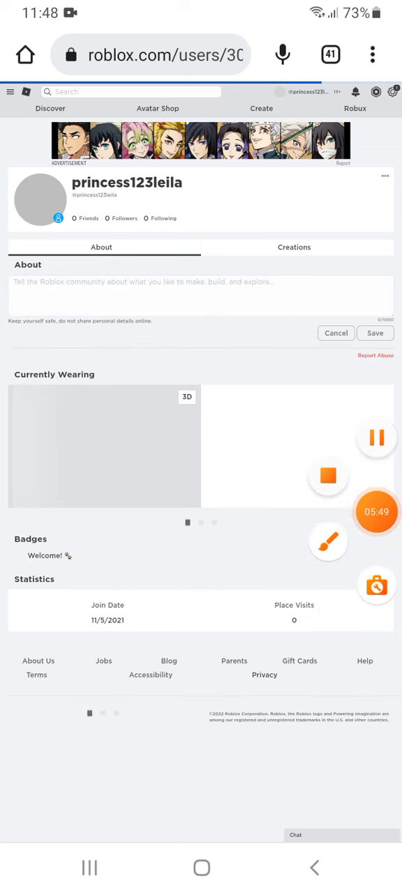